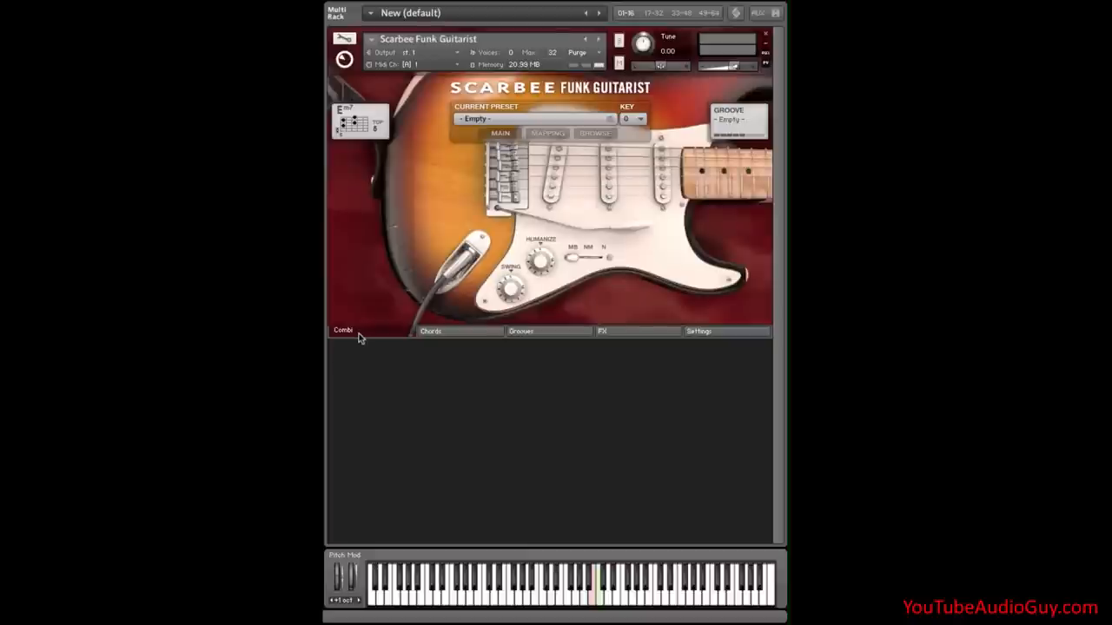
Load the 70's Disco Party (Em) preset from the Chords tab's chord mapping list.
{"action": "left_click", "coordinate": [500, 133]}
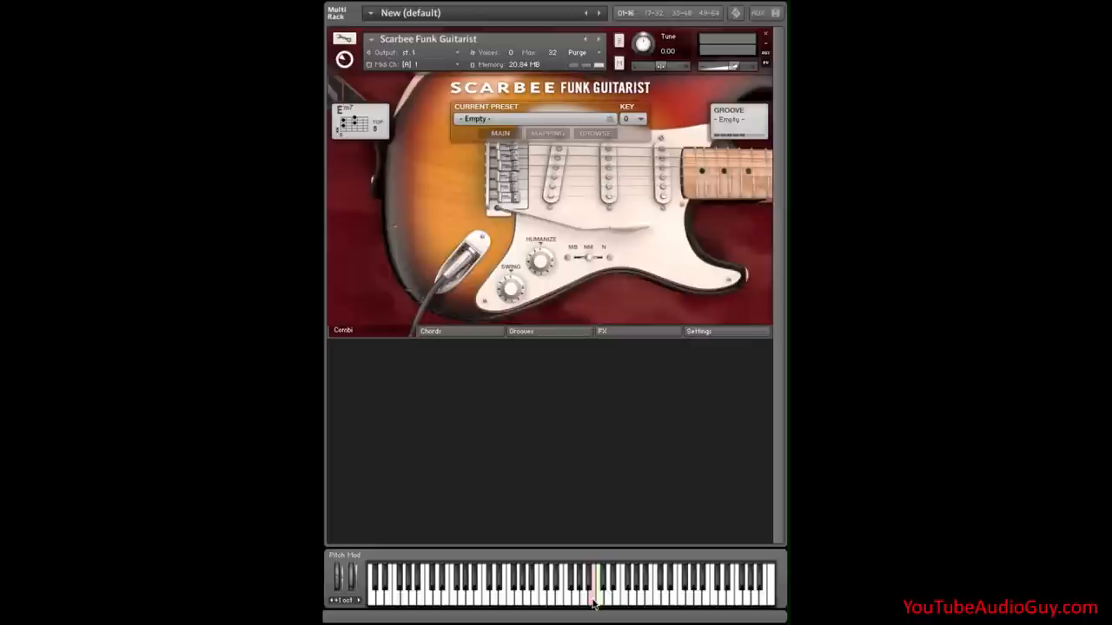
{"action": "mouse_move", "coordinate": [459, 328]}
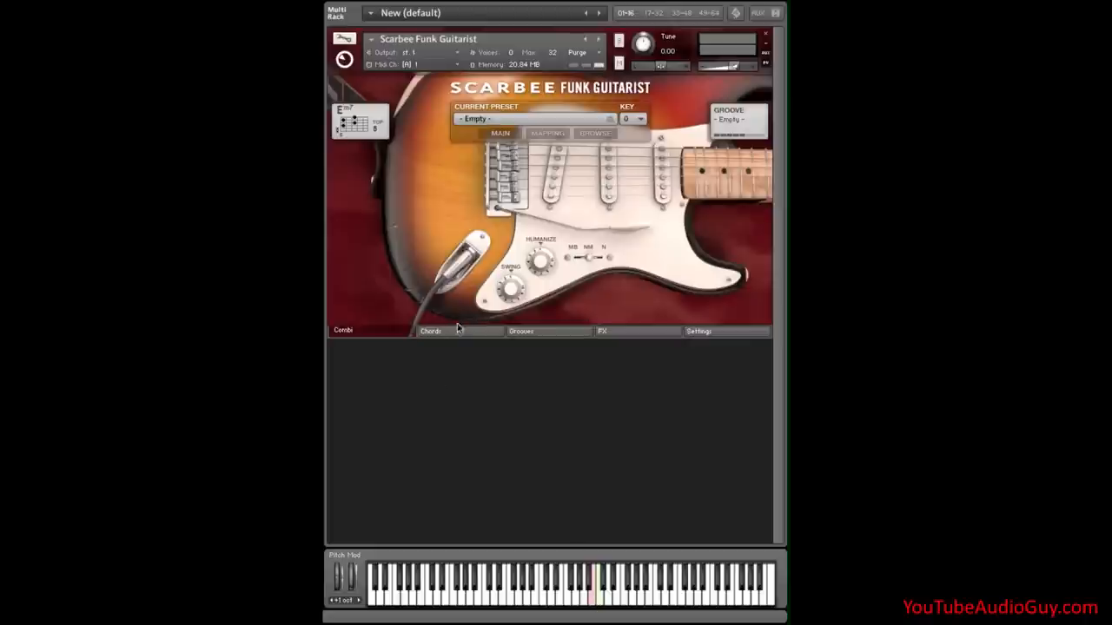
{"action": "left_click", "coordinate": [431, 330]}
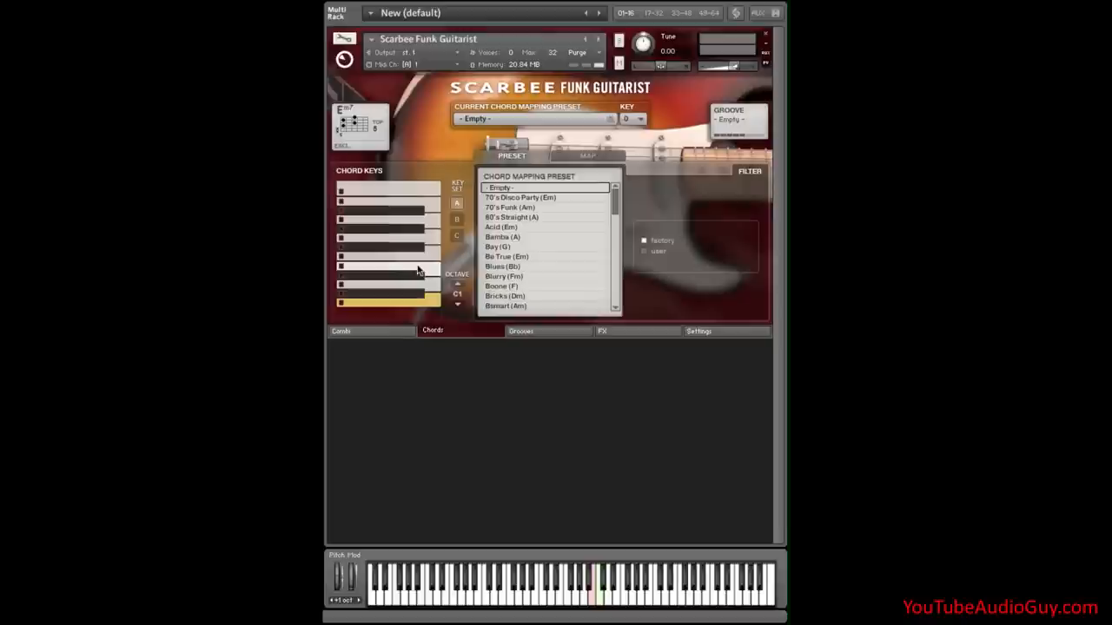
{"action": "left_click", "coordinate": [519, 198]}
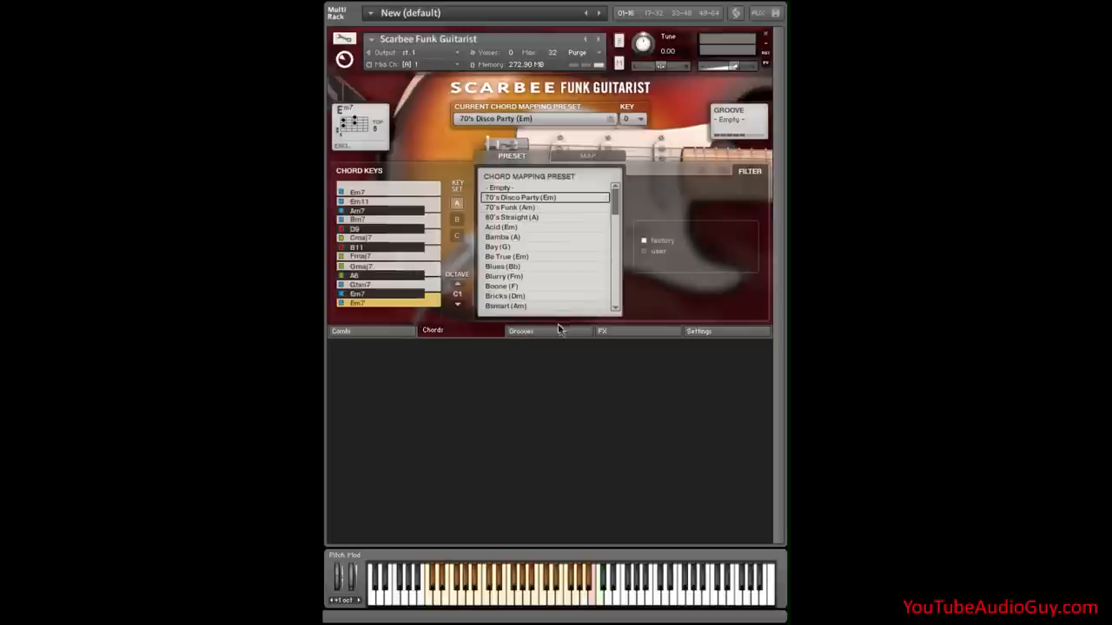
Load the 80's Straight groove mapping and audition one of its fills.
{"action": "left_click", "coordinate": [523, 330]}
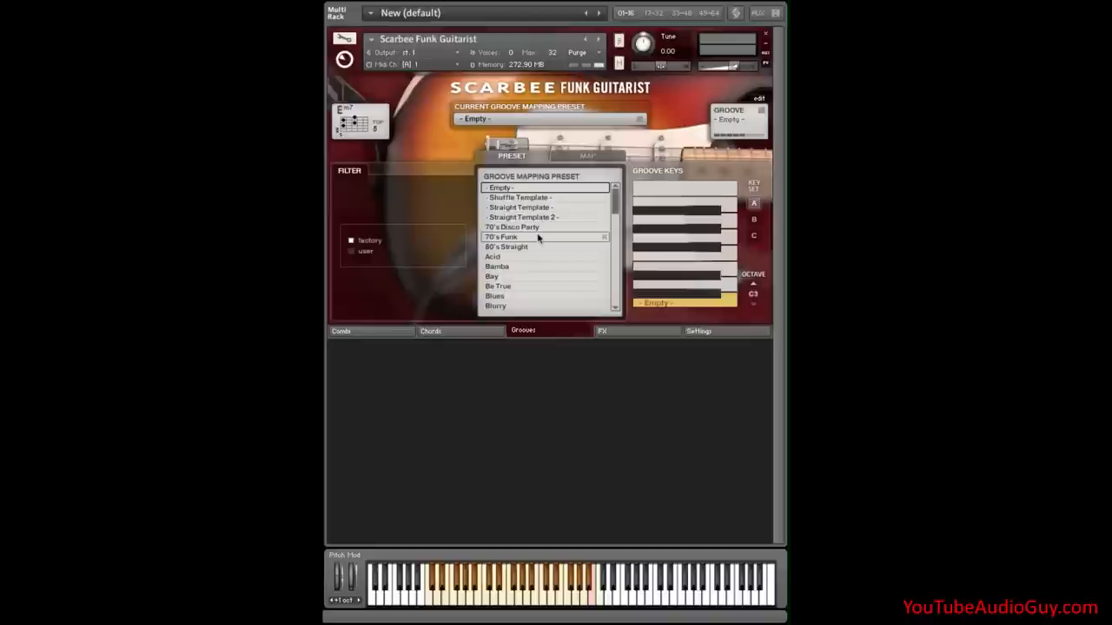
{"action": "mouse_move", "coordinate": [536, 247]}
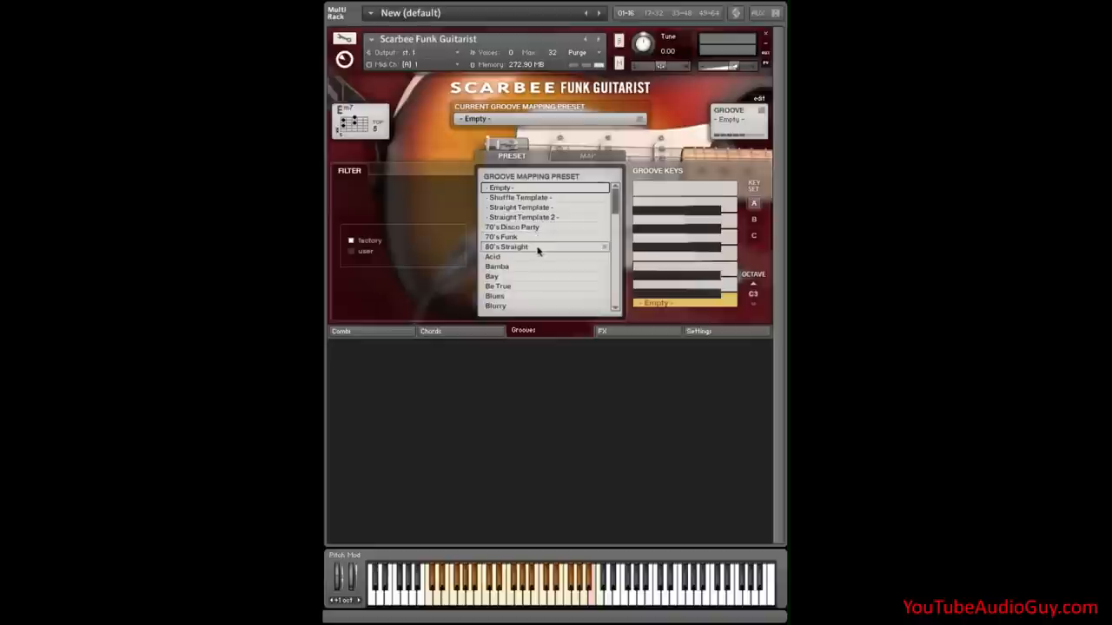
{"action": "left_click", "coordinate": [505, 247]}
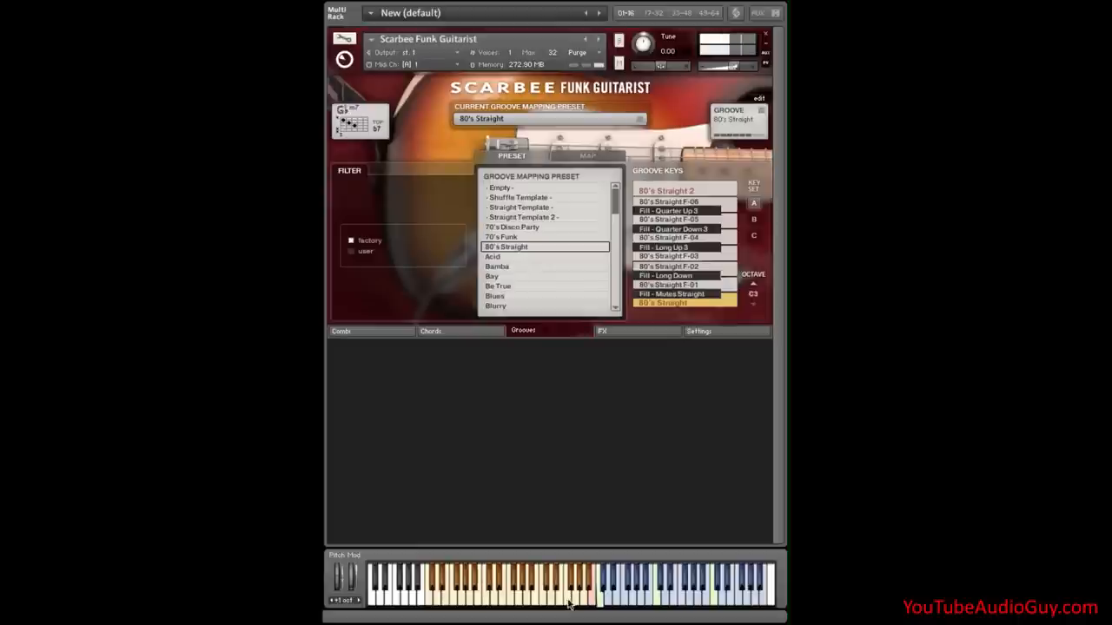
{"action": "left_click", "coordinate": [668, 284]}
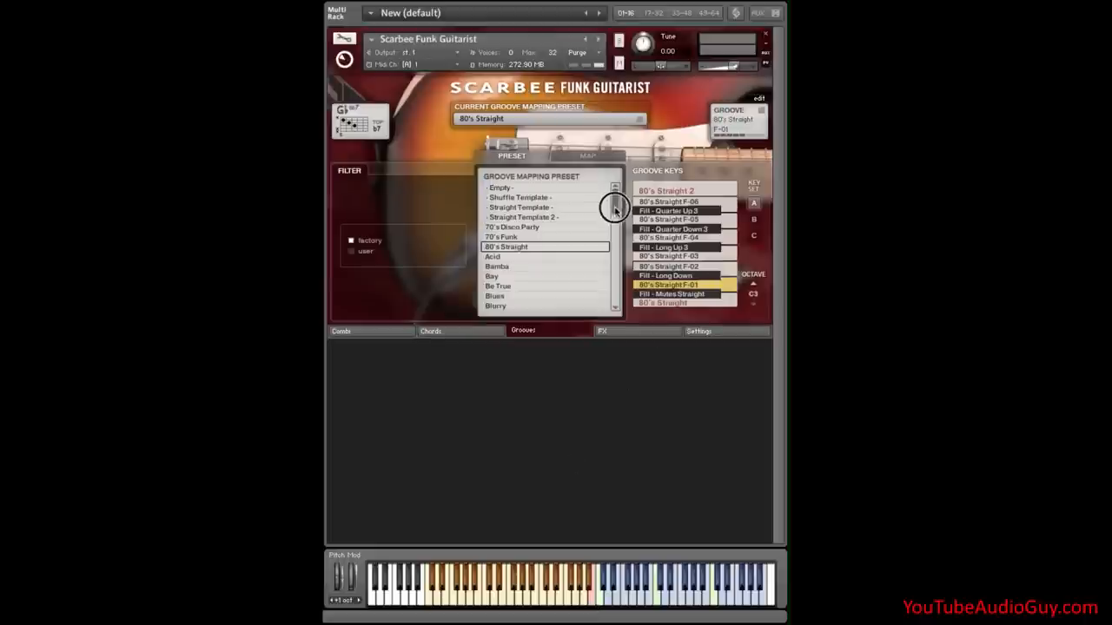
Switch the groove mapping preset to Top.
{"action": "scroll", "scroll_direction": "down", "scroll_amount": 3}
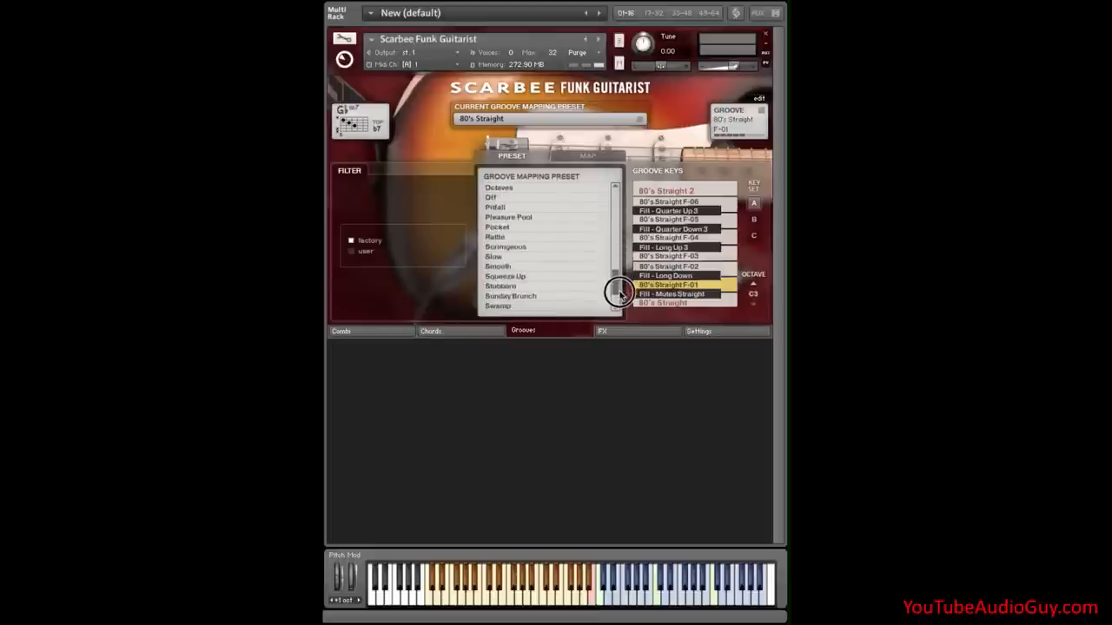
{"action": "scroll", "scroll_direction": "down", "scroll_amount": 3}
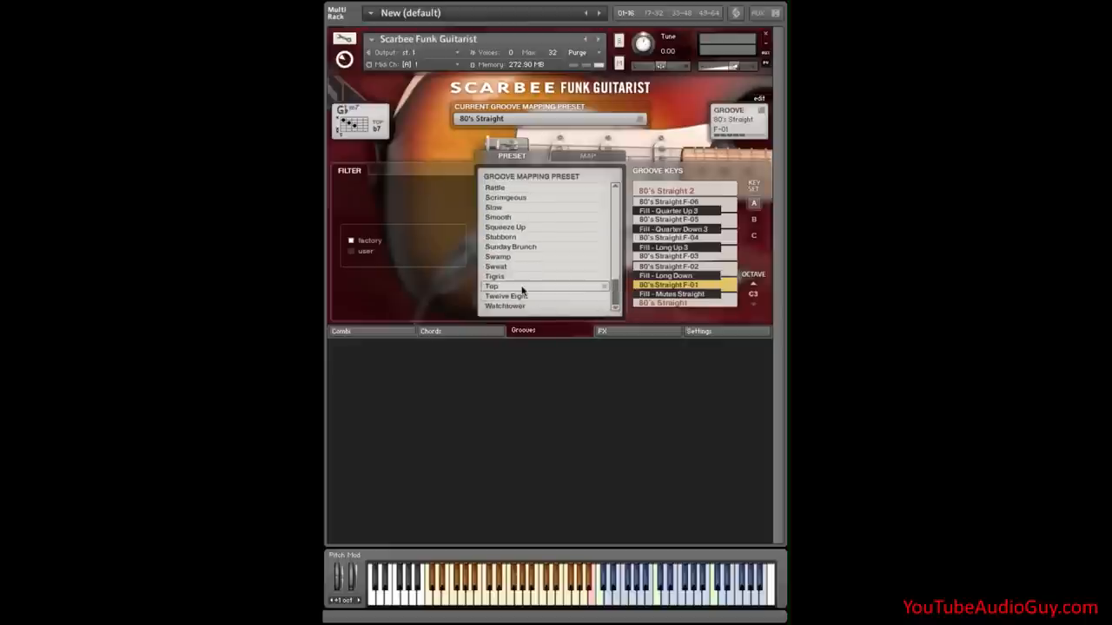
{"action": "left_click", "coordinate": [492, 286]}
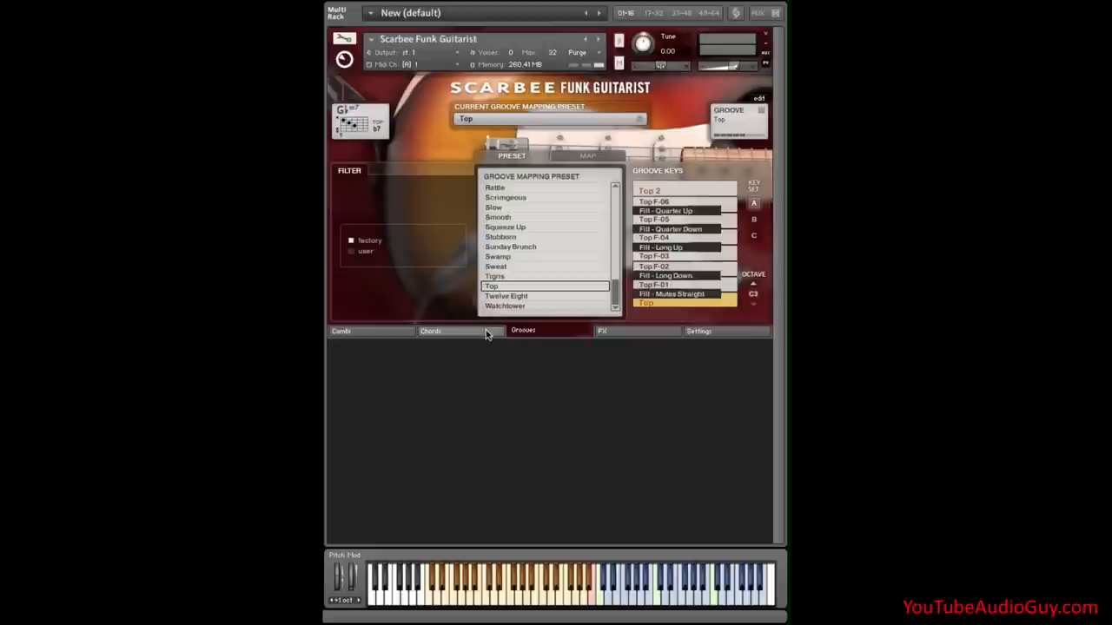
Create a new user chord mapping preset named 'Kevs Chords' on the Chords tab.
{"action": "left_click", "coordinate": [430, 330]}
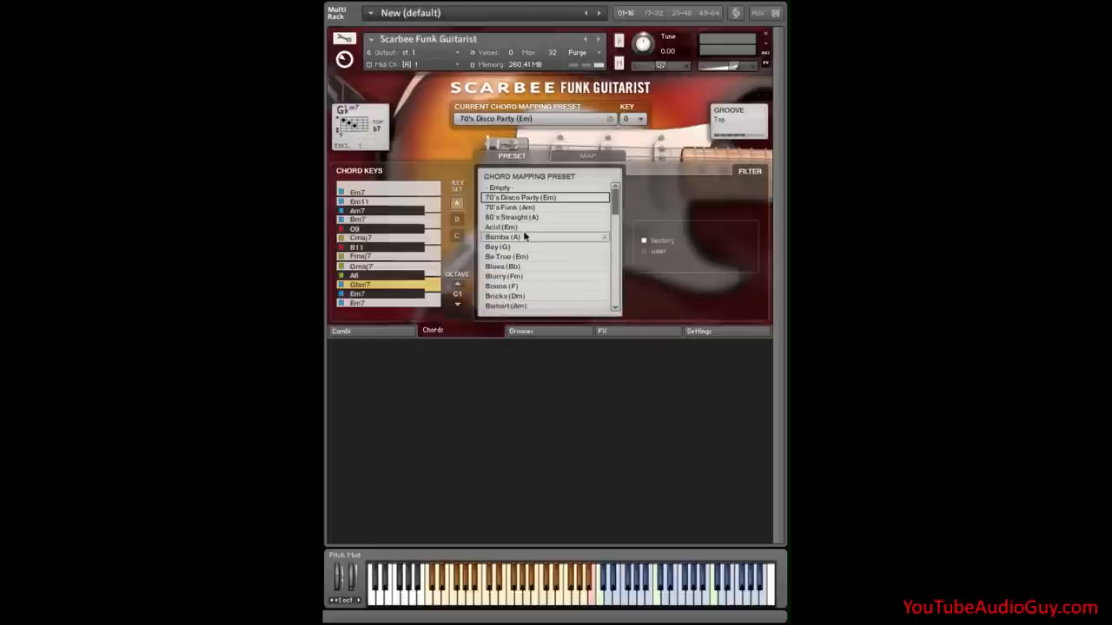
{"action": "left_click", "coordinate": [500, 187]}
{"action": "type", "text": "Ke"}
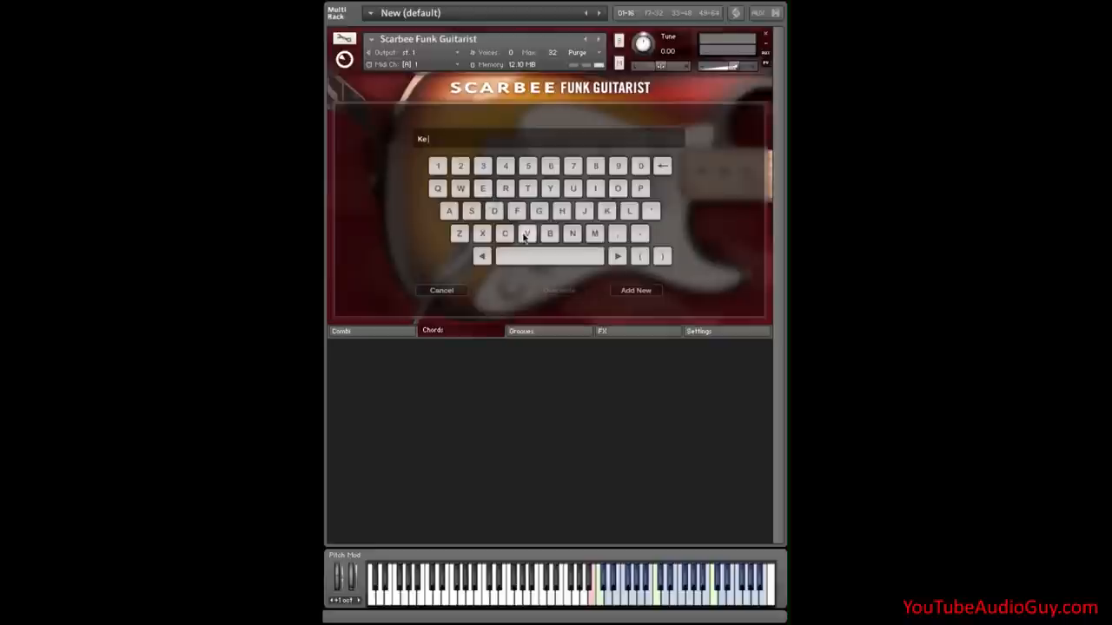
{"action": "type", "text": "ys"}
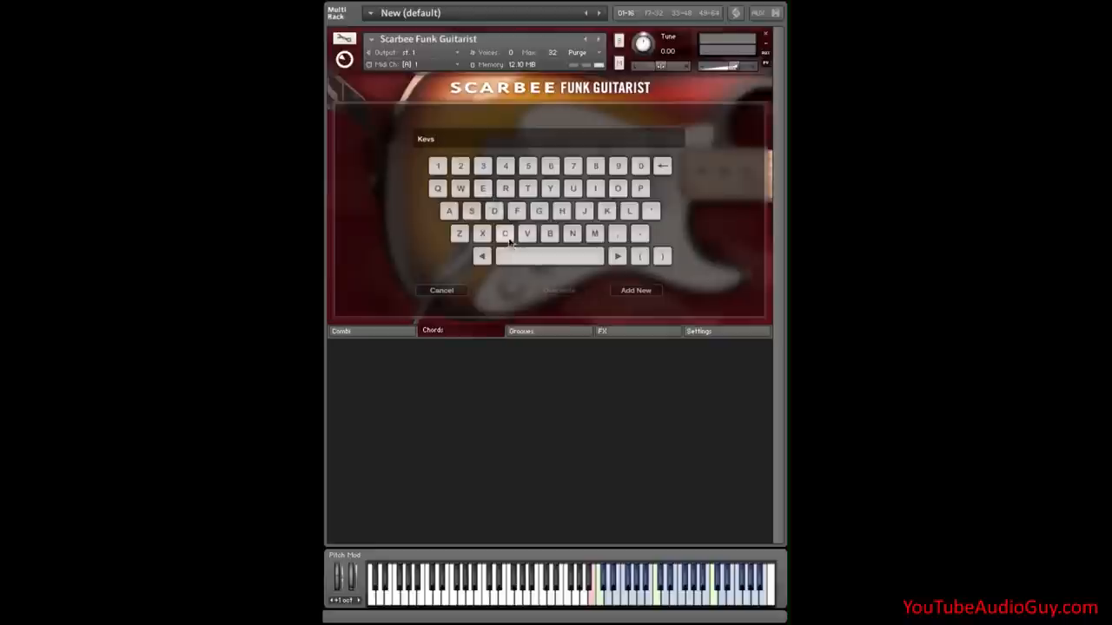
{"action": "type", "text": "Cho"}
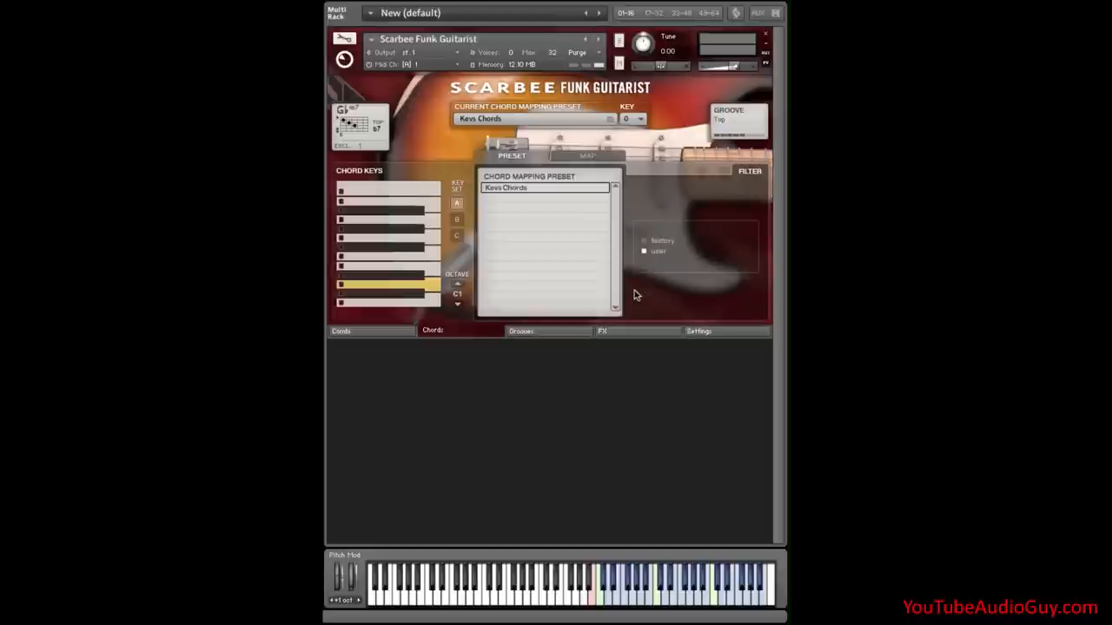
{"action": "mouse_move", "coordinate": [547, 180]}
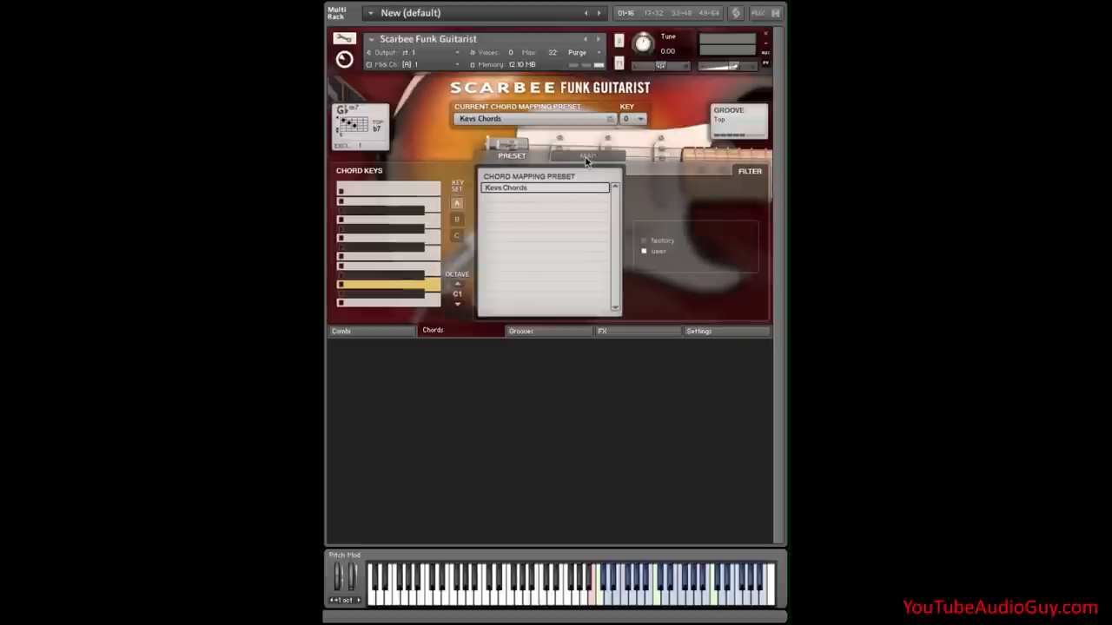
Assign an Em7 voicing with top note 5 to a chord key, then list sus4 chords.
{"action": "left_click", "coordinate": [587, 156]}
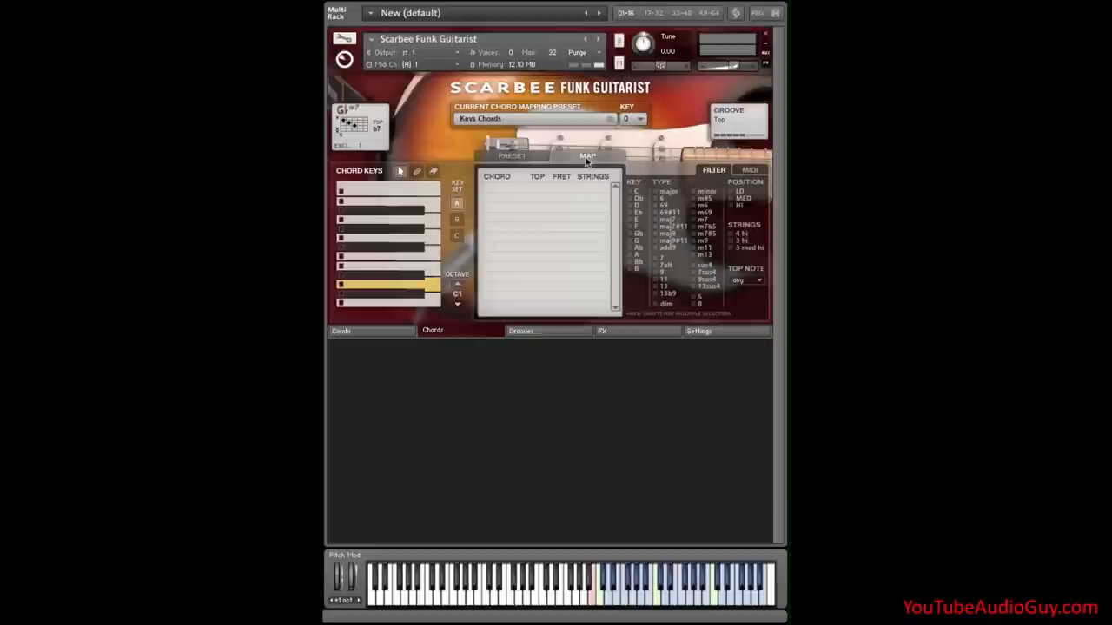
{"action": "mouse_move", "coordinate": [613, 210]}
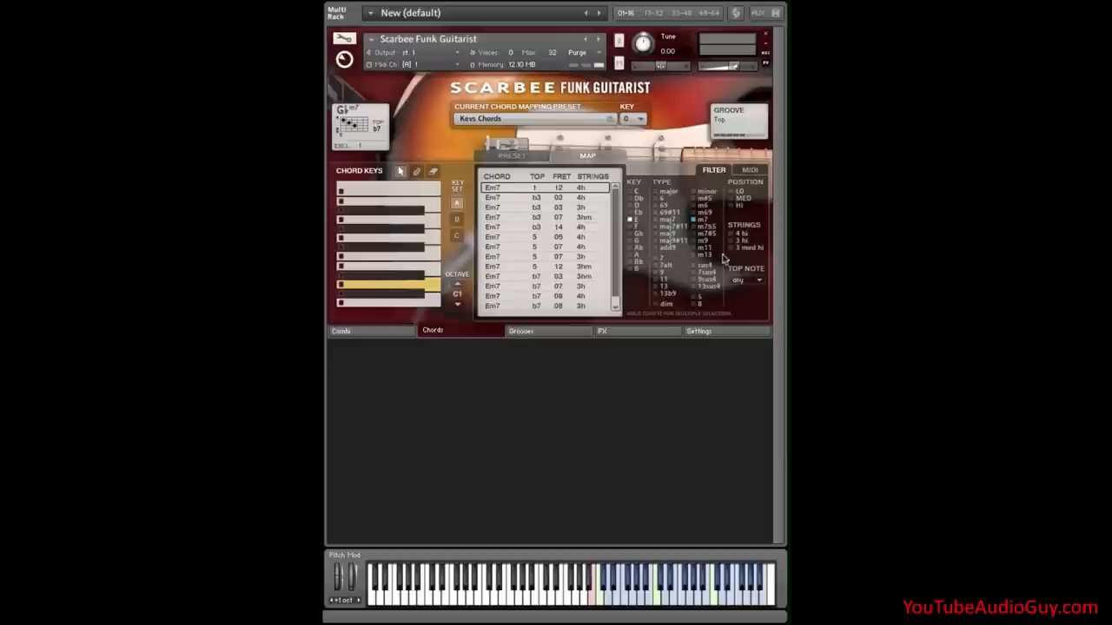
{"action": "left_click", "coordinate": [745, 279]}
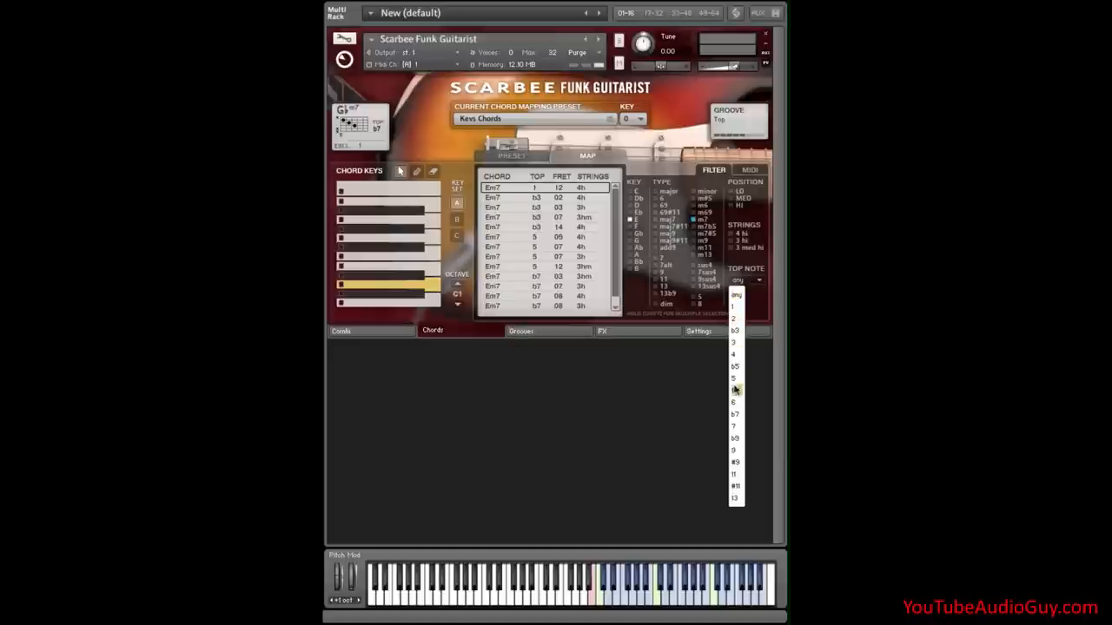
{"action": "left_click", "coordinate": [734, 377]}
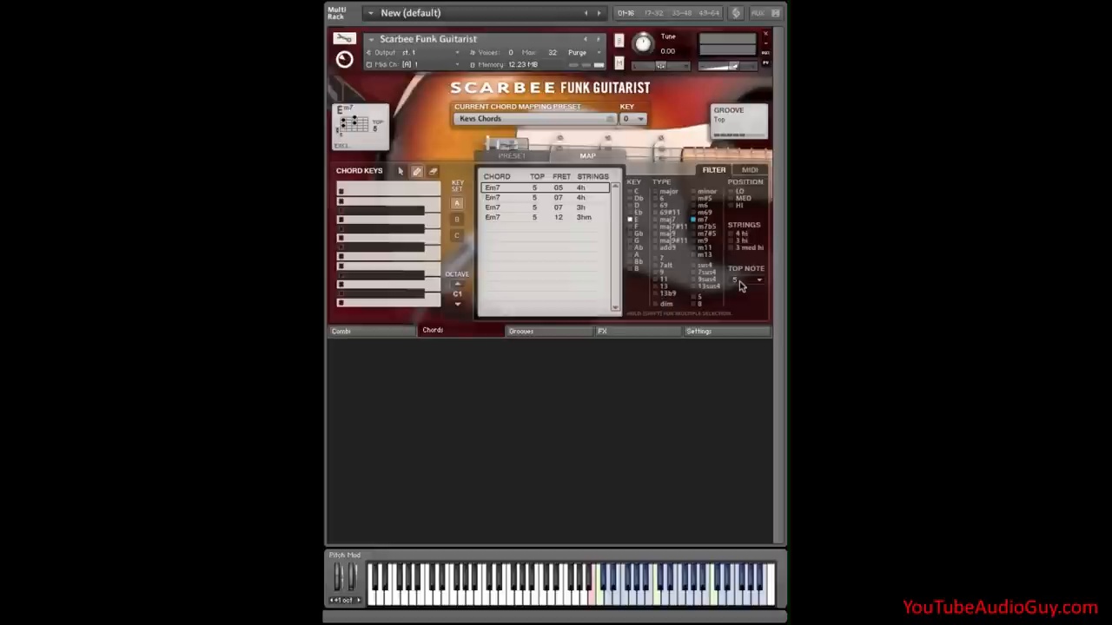
{"action": "left_click", "coordinate": [556, 218]}
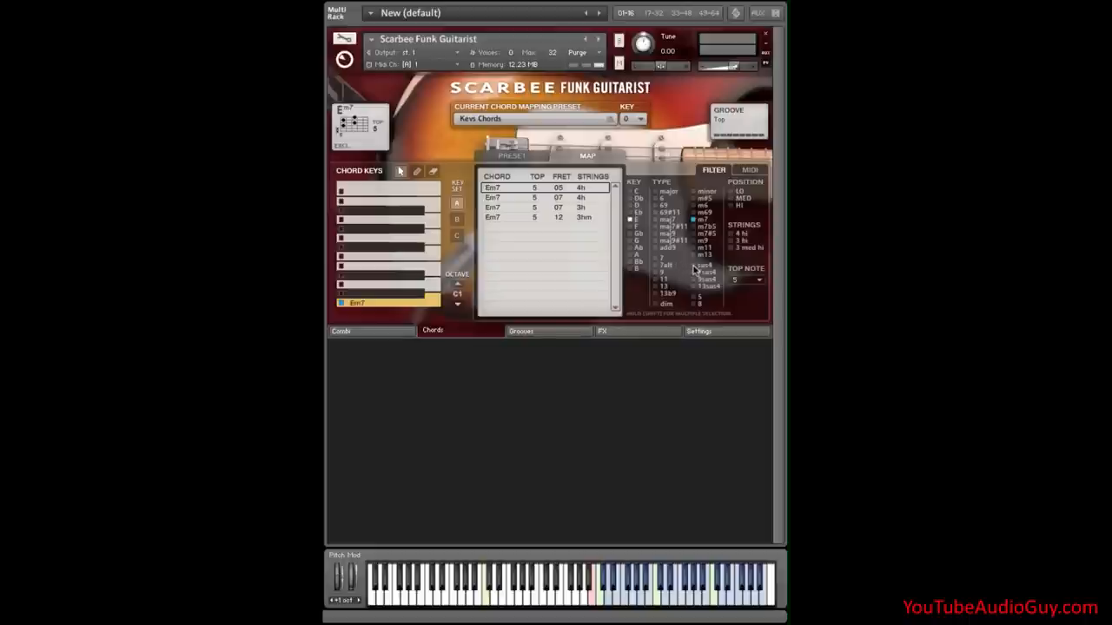
{"action": "left_click", "coordinate": [742, 279]}
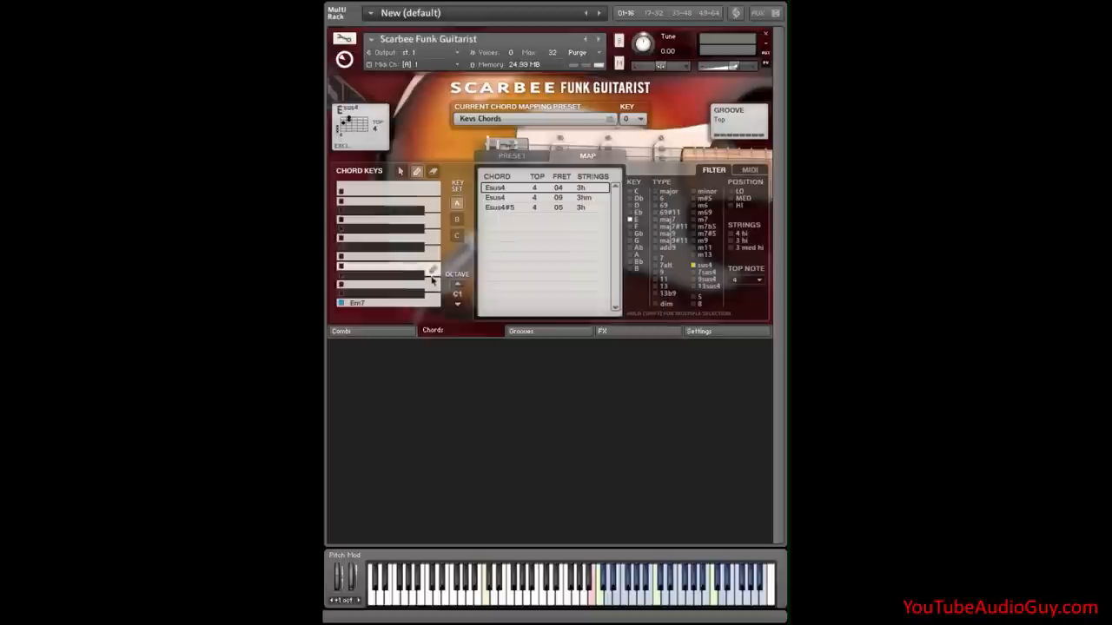
Assign an Esus4 voicing, then filter maj7 chords to top note 4.
{"action": "left_click", "coordinate": [382, 285]}
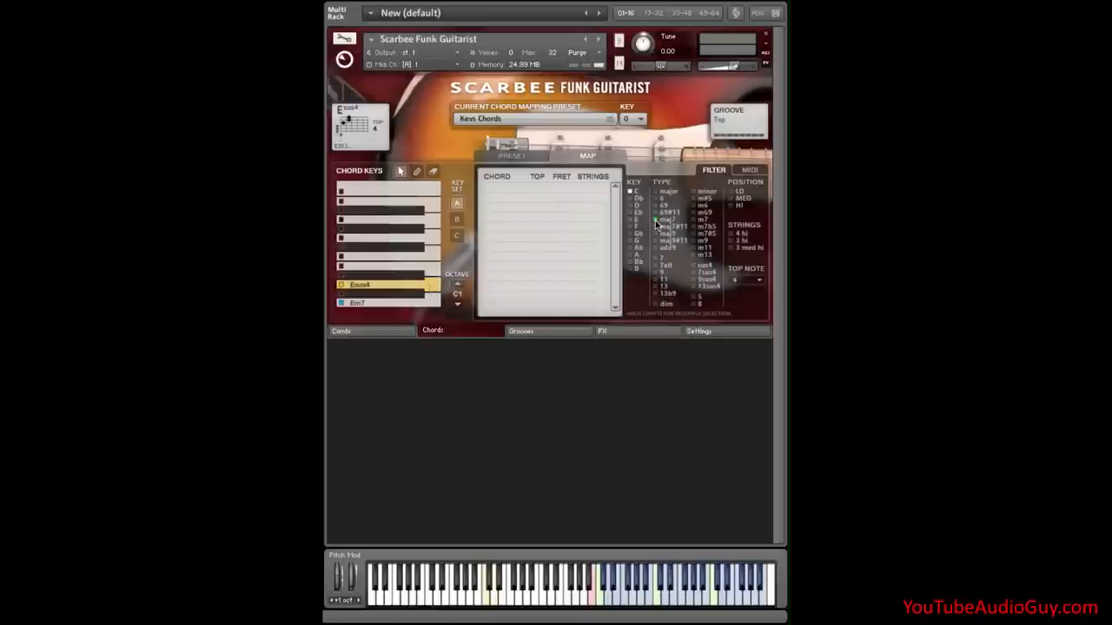
{"action": "left_click", "coordinate": [747, 280]}
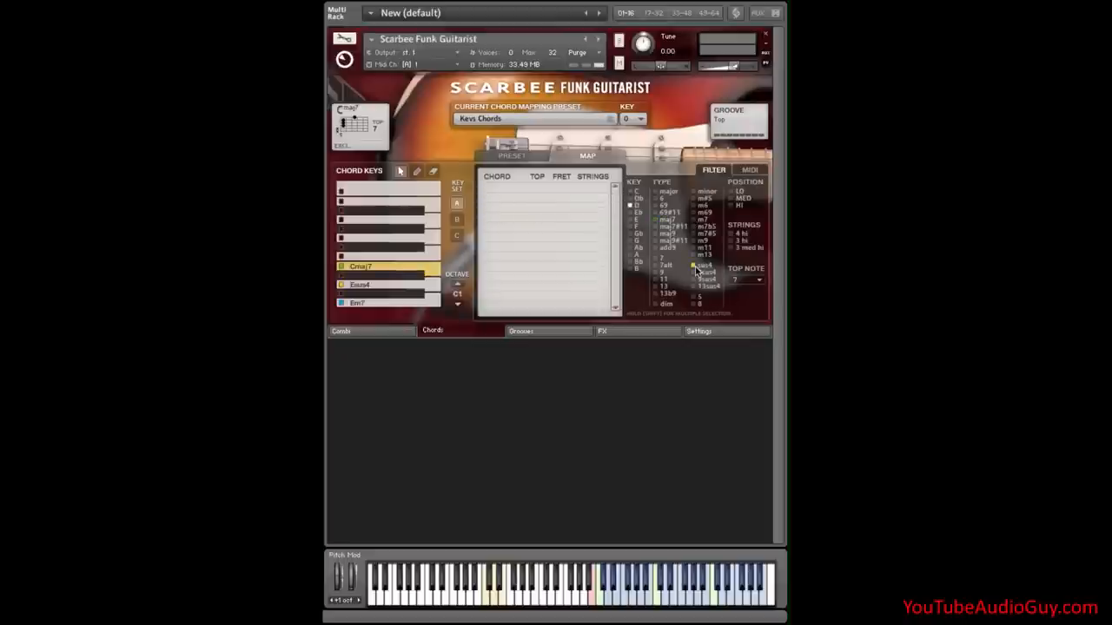
{"action": "left_click", "coordinate": [746, 279]}
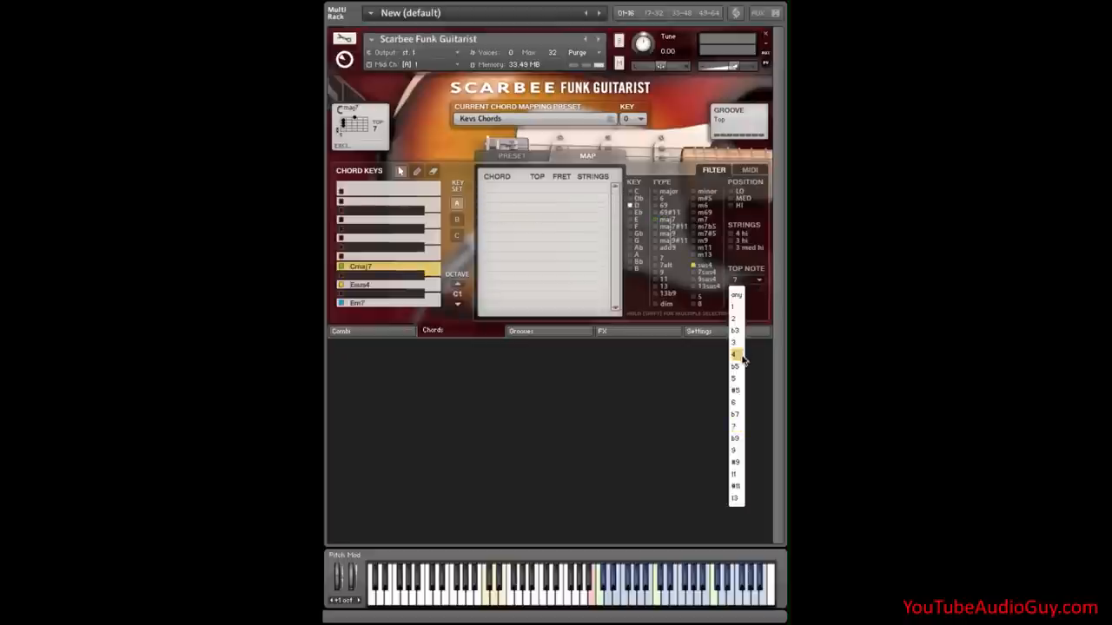
{"action": "left_click", "coordinate": [733, 353]}
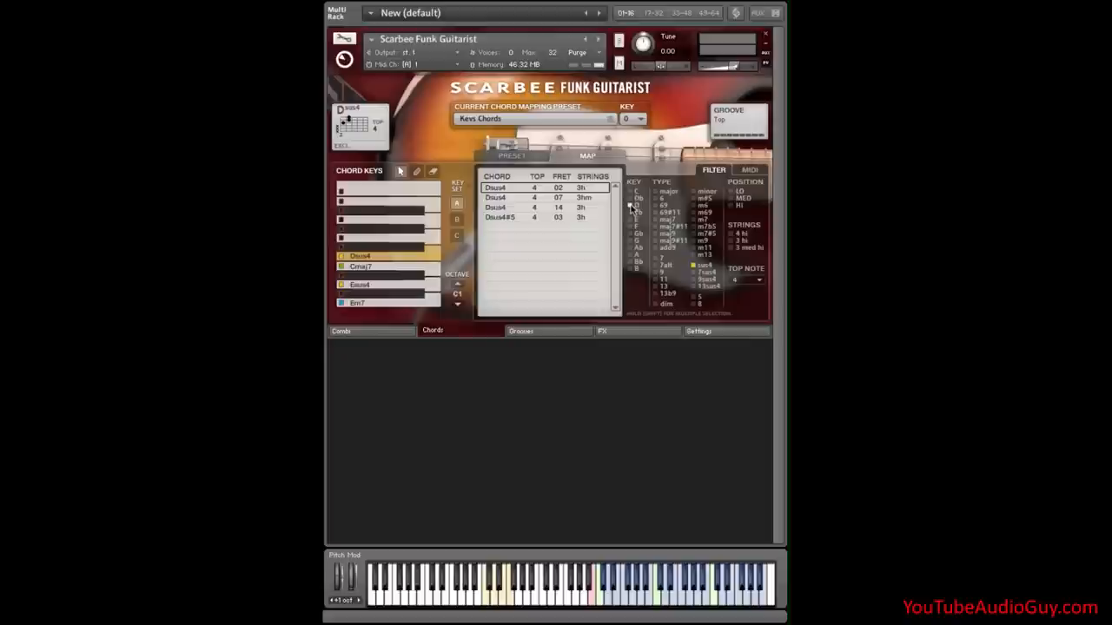
Switch the chord type to major and assign a D major voicing to a chord key.
{"action": "left_click", "coordinate": [662, 192]}
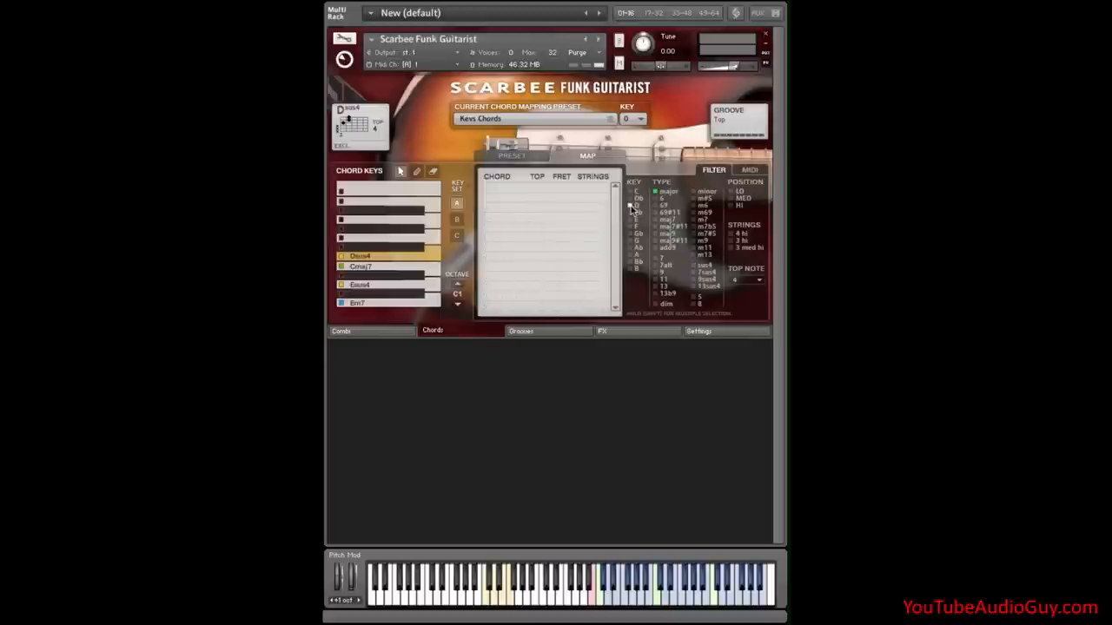
{"action": "left_click", "coordinate": [742, 279]}
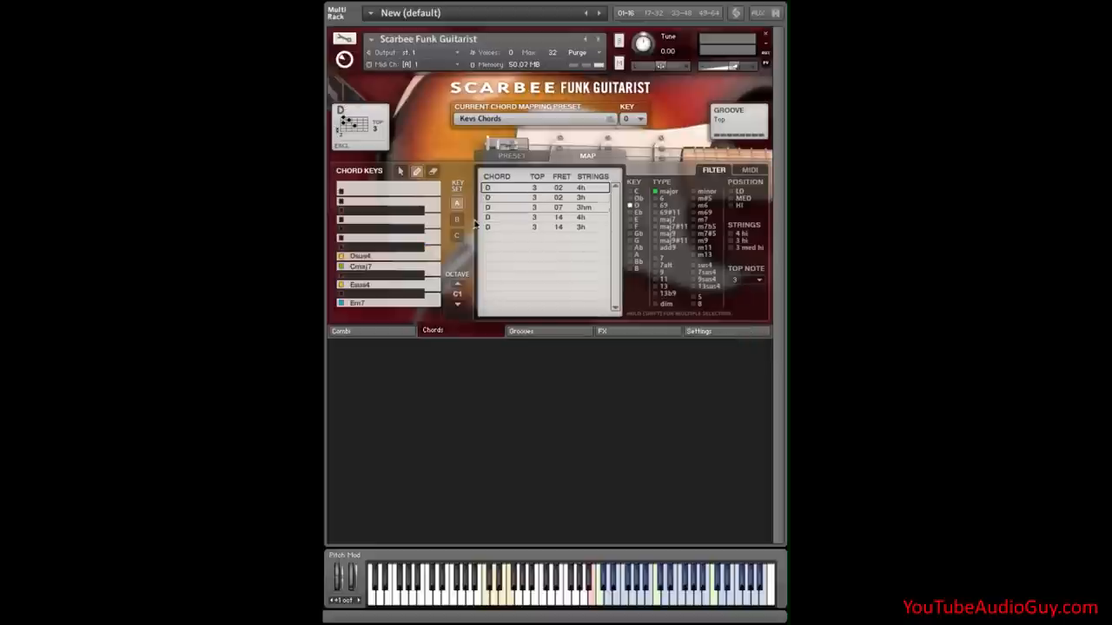
{"action": "left_click", "coordinate": [387, 237]}
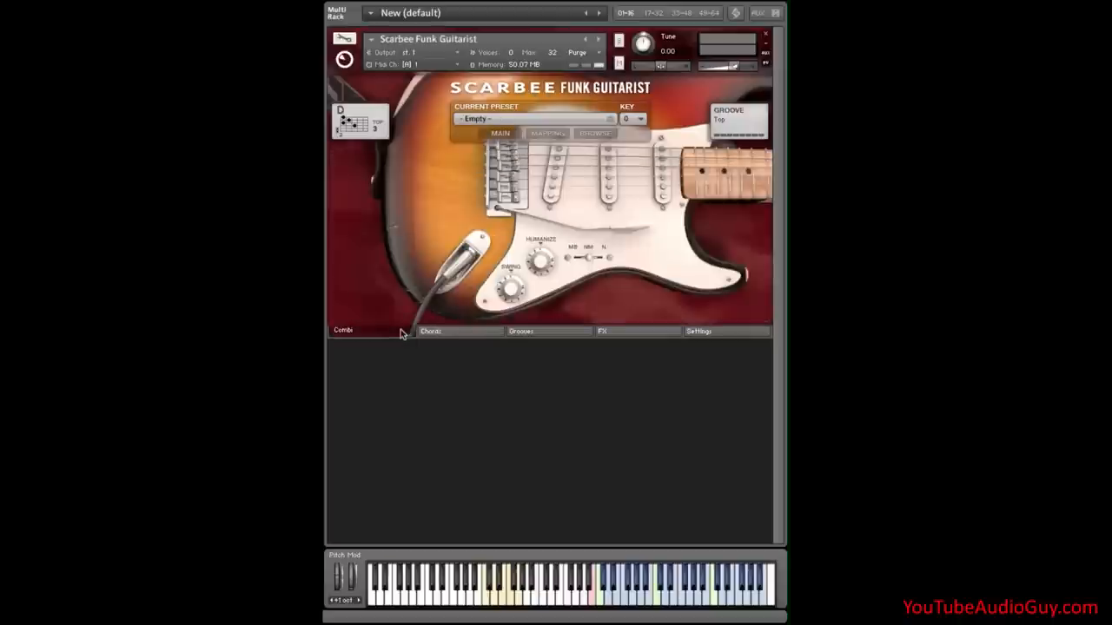
Open the Combi page's Current Preset field to name a new preset.
{"action": "left_click", "coordinate": [594, 133]}
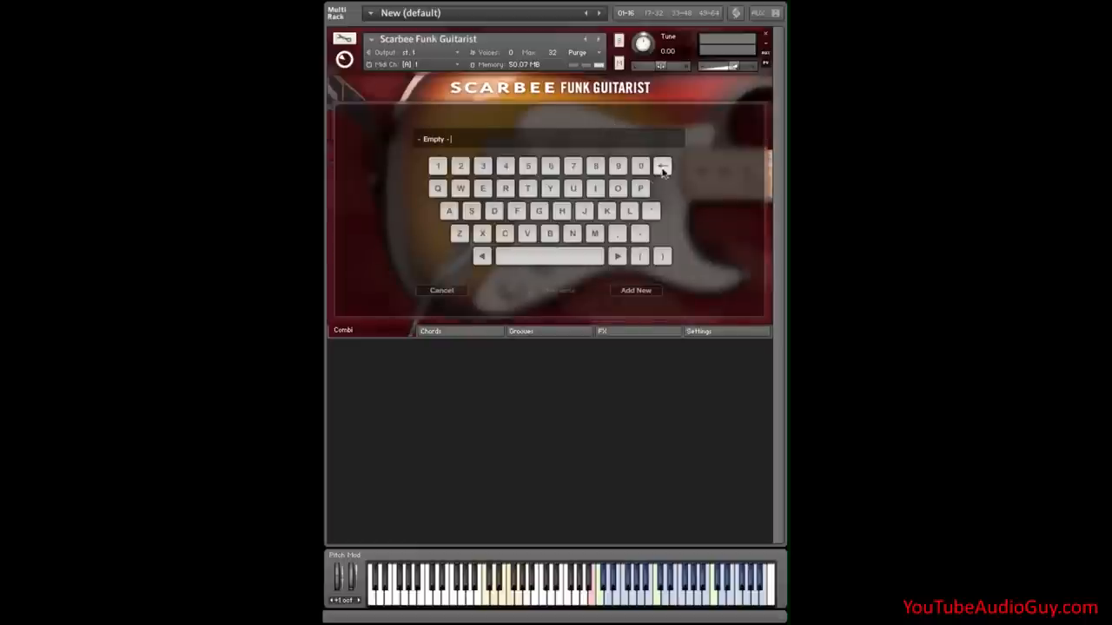
Clear the placeholder name, enter 'Kevs Combi' and add it as a new preset.
{"action": "left_click", "coordinate": [662, 166]}
{"action": "type", "text": "Keys Comb"}
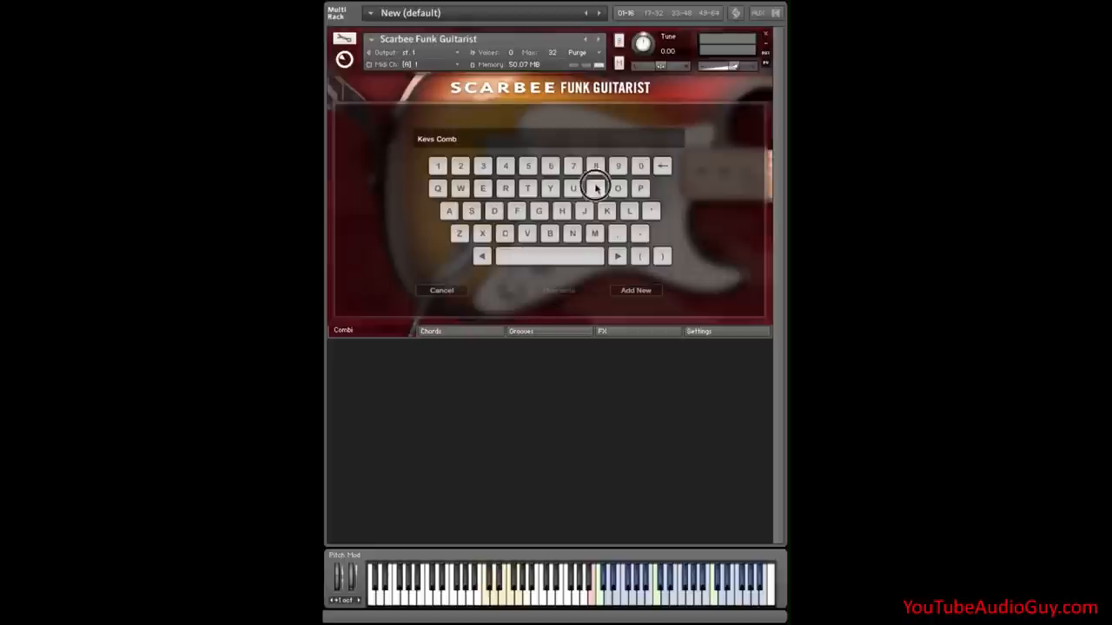
{"action": "type", "text": "i"}
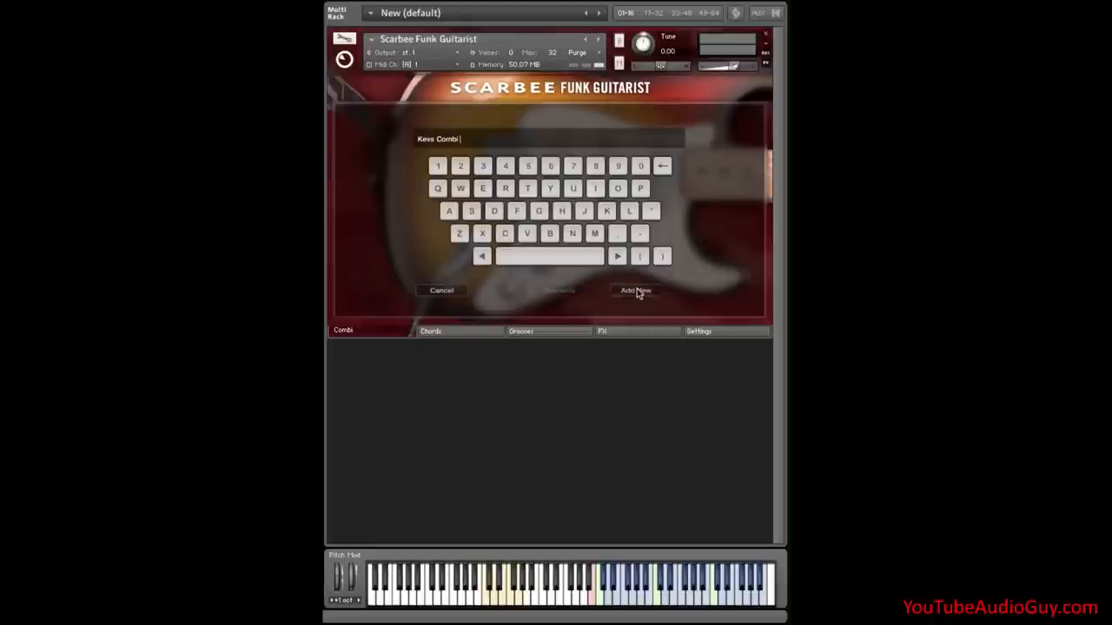
{"action": "left_click", "coordinate": [634, 290]}
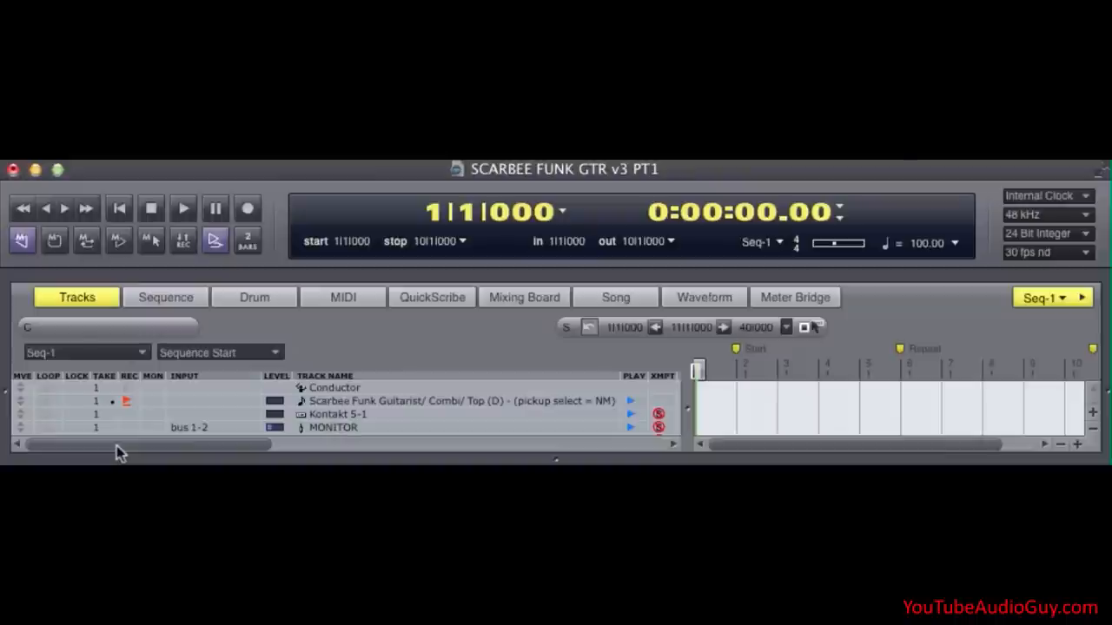
{"action": "mouse_move", "coordinate": [359, 404]}
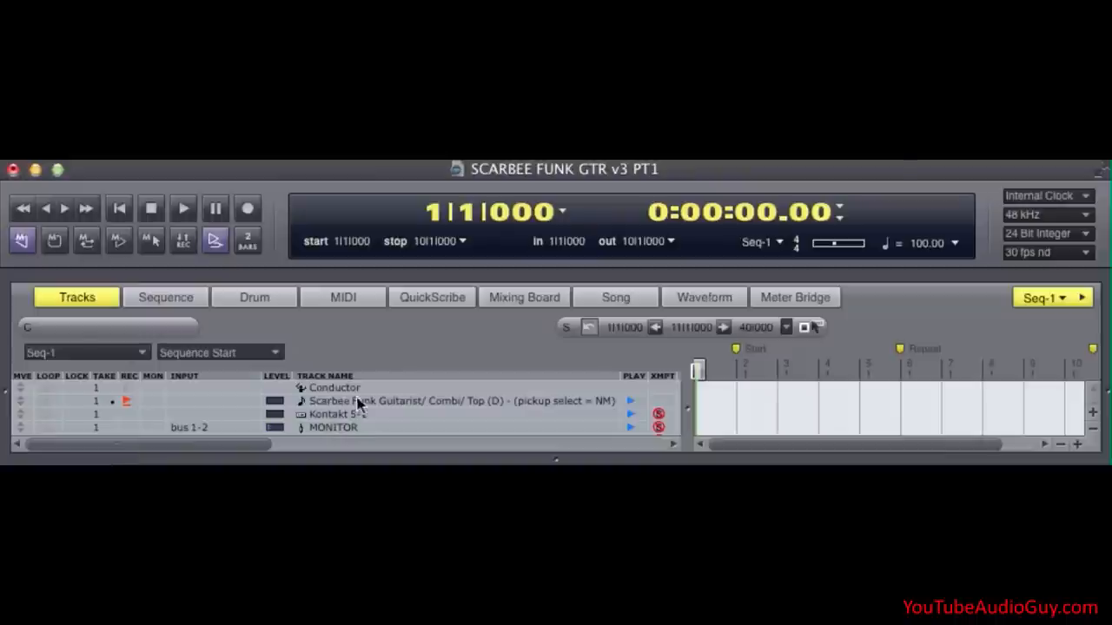
Select the Scarbee Funk Guitarist MIDI track in Digital Performer's track list.
{"action": "left_click", "coordinate": [104, 401]}
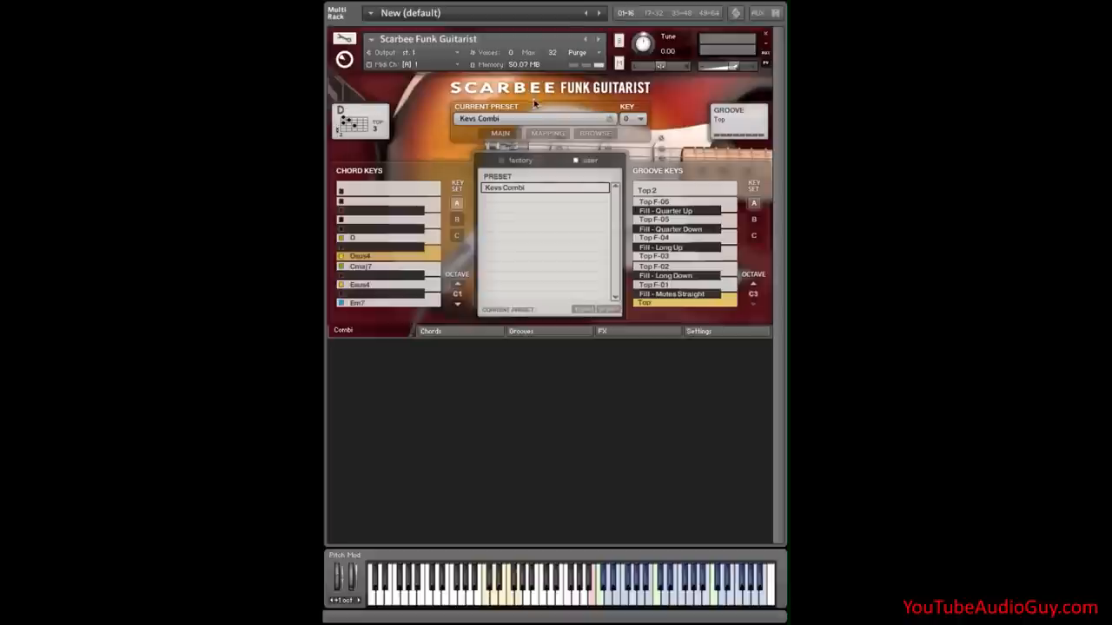
{"action": "mouse_move", "coordinate": [510, 122]}
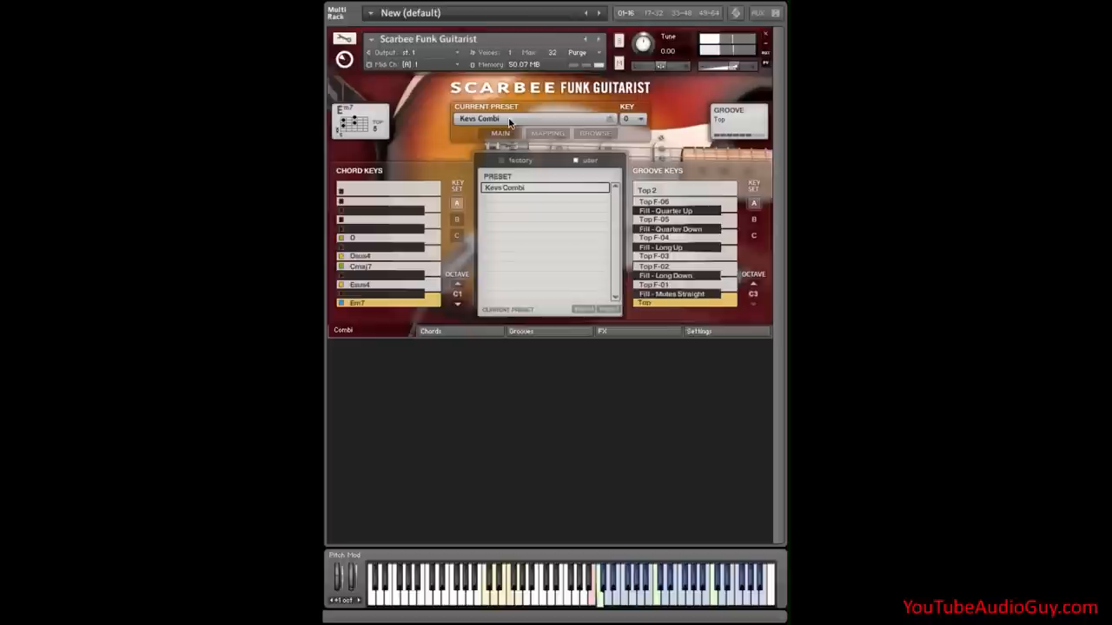
Play the Kevs Combi chord keys, sounding Em7, Esus4 and Cmaj7 in turn.
{"action": "left_click", "coordinate": [361, 285]}
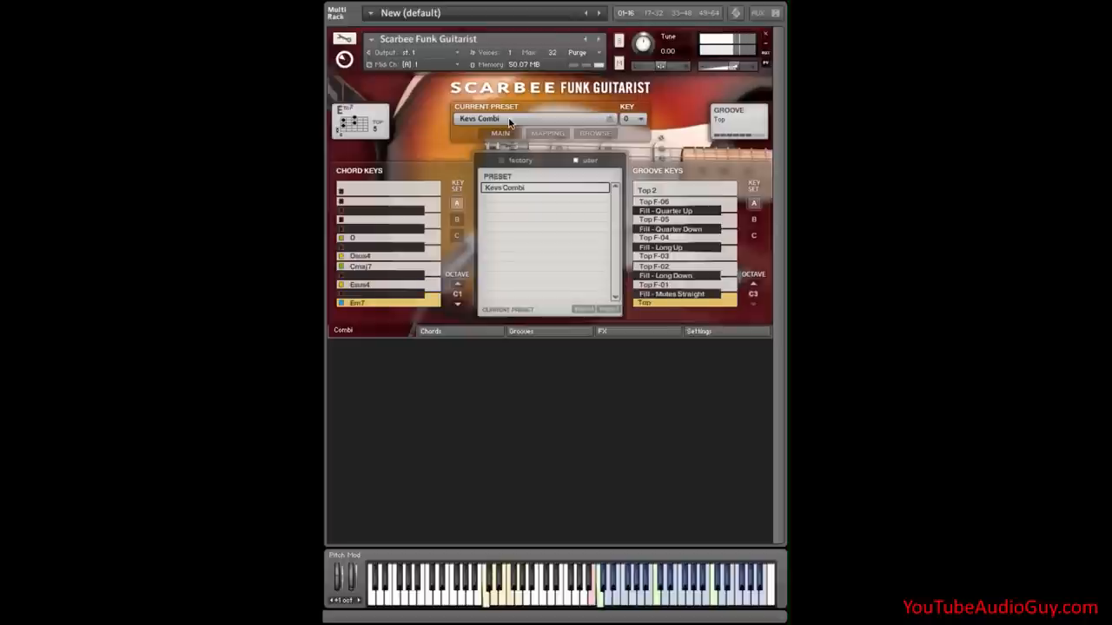
{"action": "left_click", "coordinate": [654, 256]}
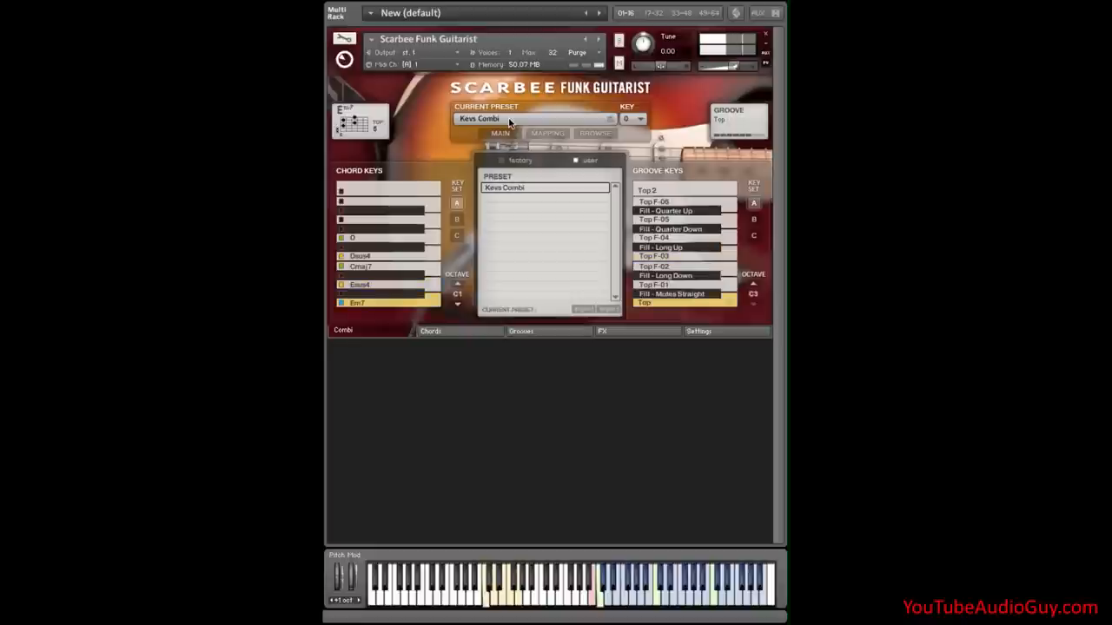
{"action": "left_click", "coordinate": [359, 285]}
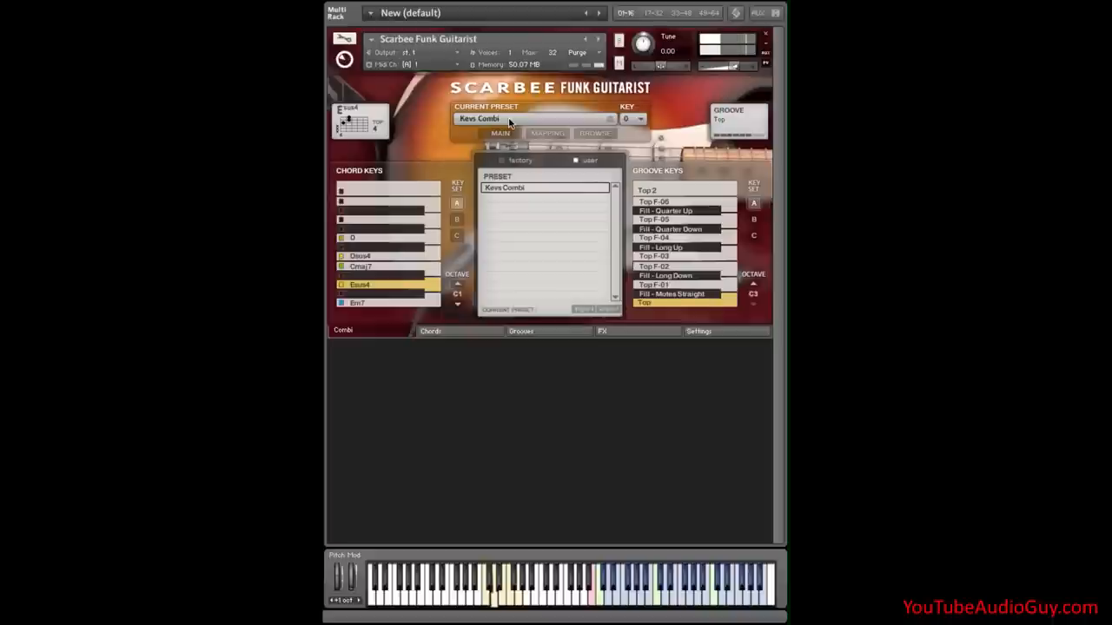
{"action": "left_click", "coordinate": [359, 266]}
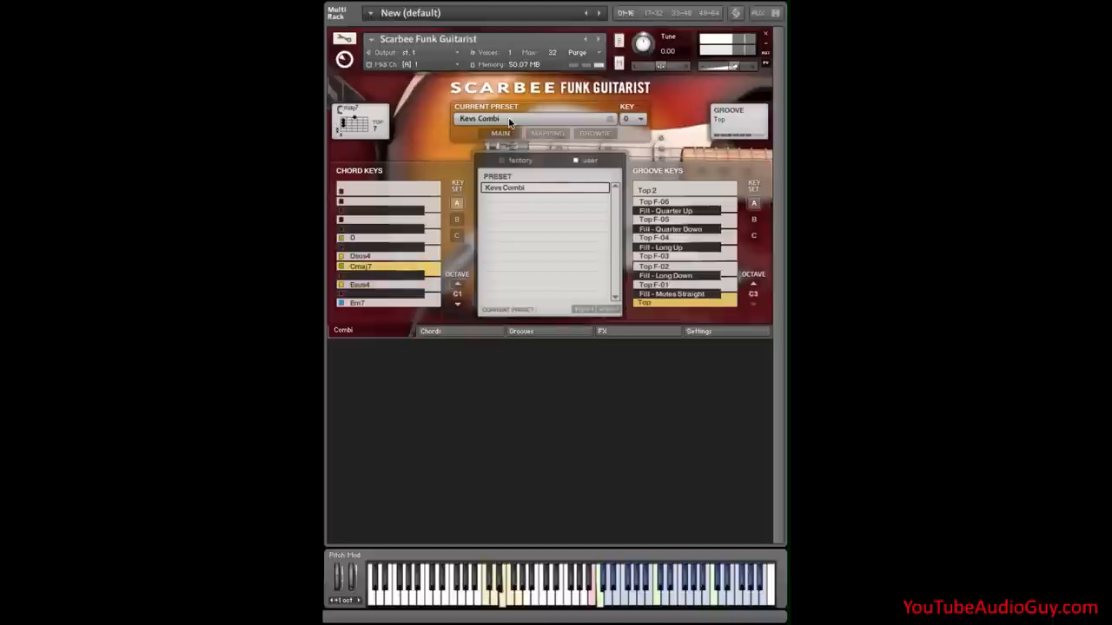